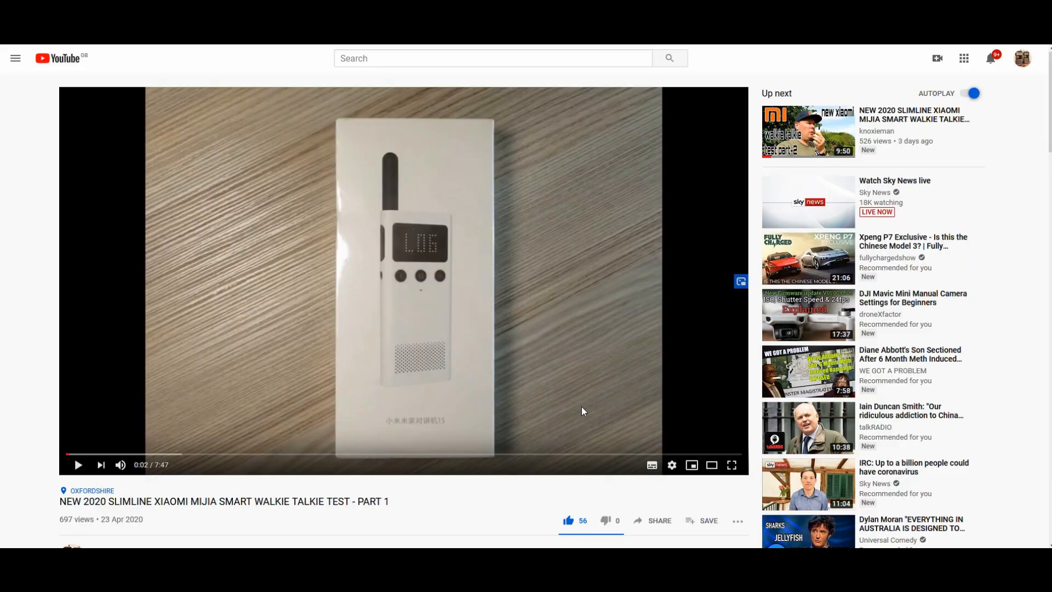
scroll(down, 3)
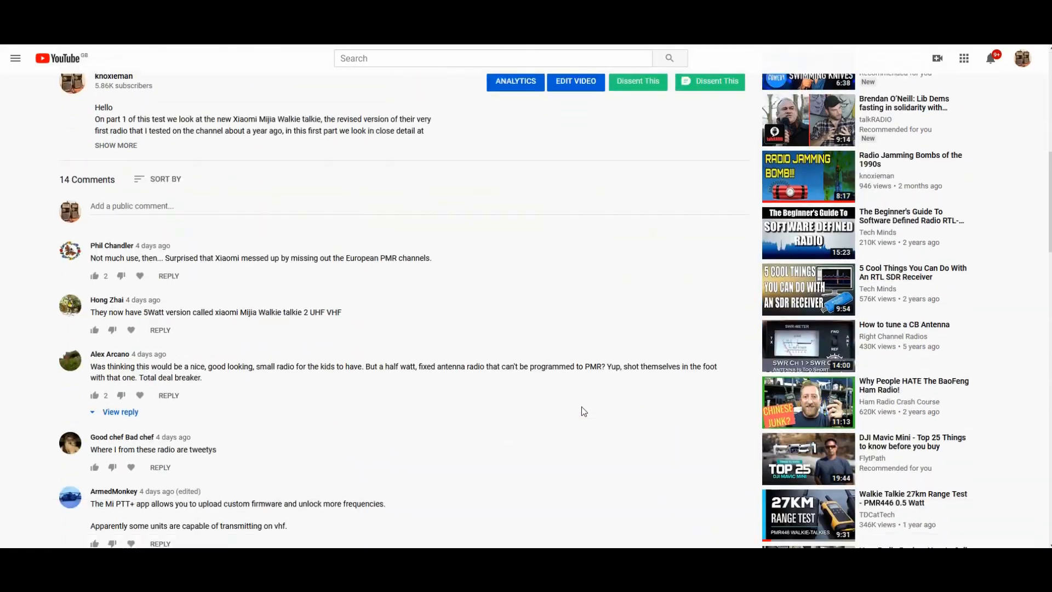
scroll(down, 3)
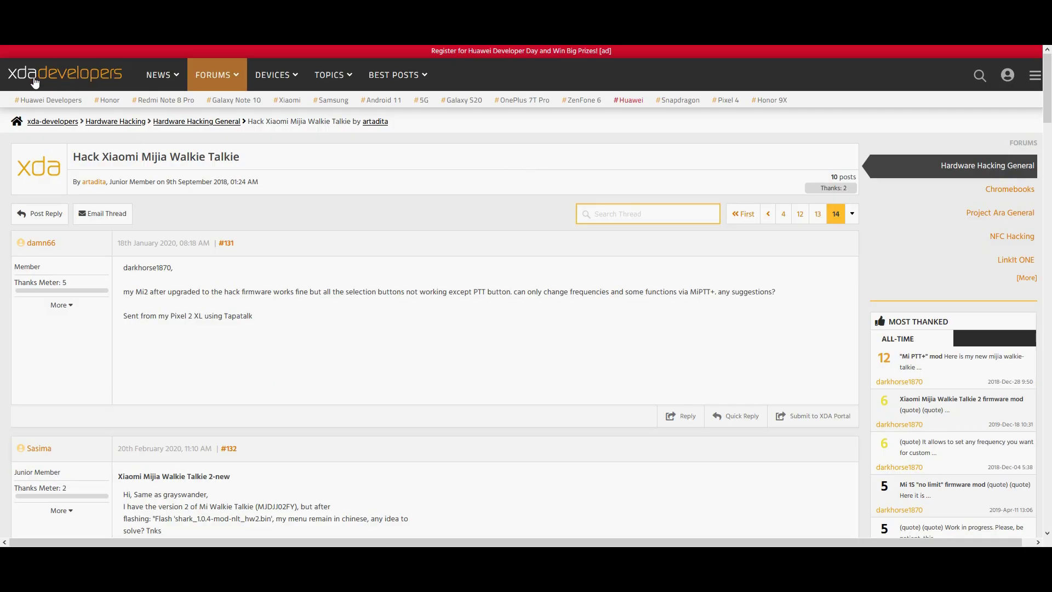
scroll(down, 3)
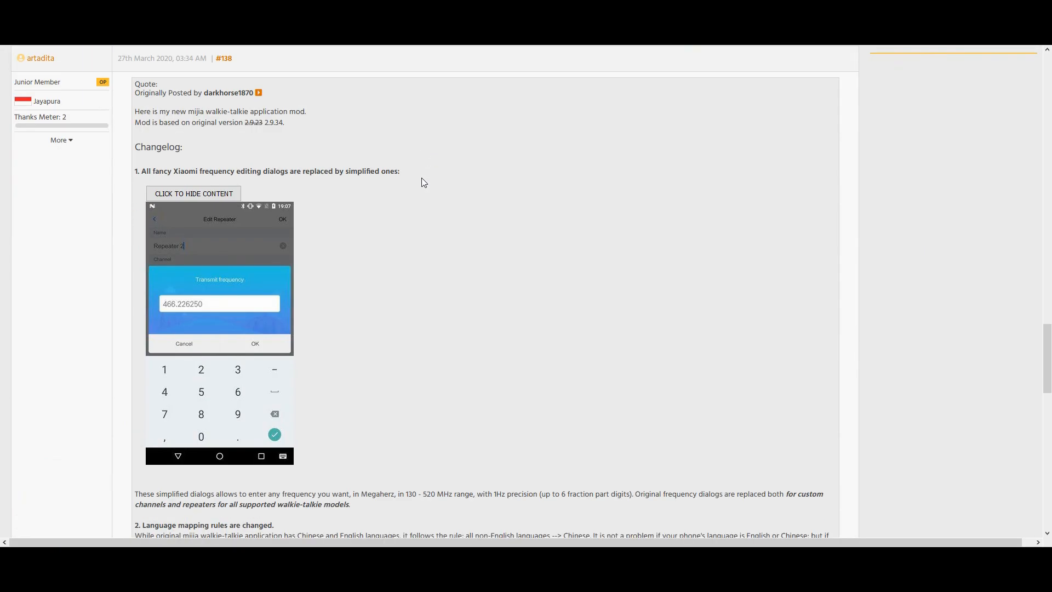
scroll(down, 3)
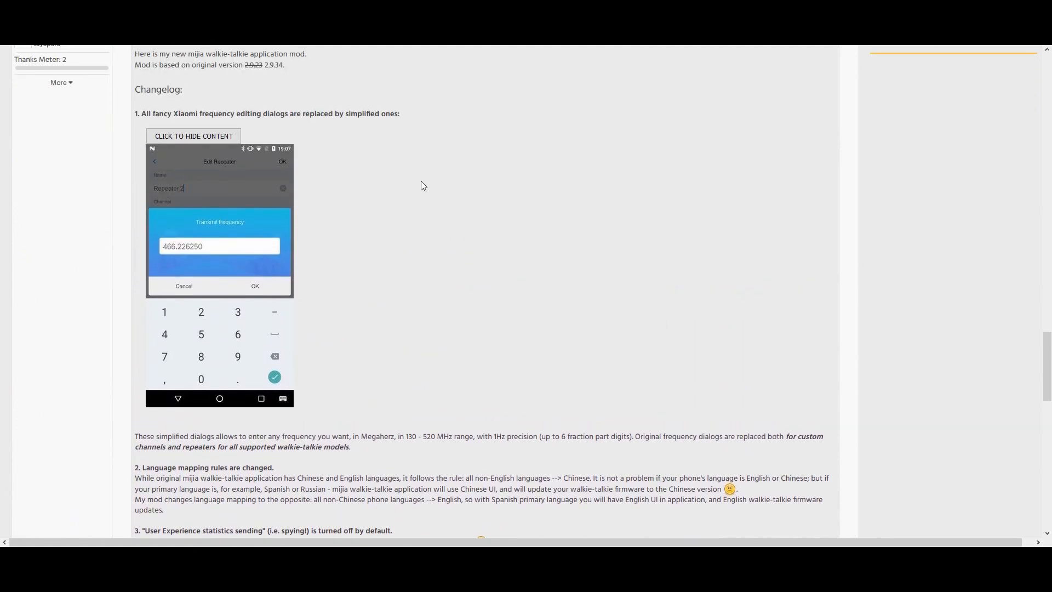
scroll(up, 3)
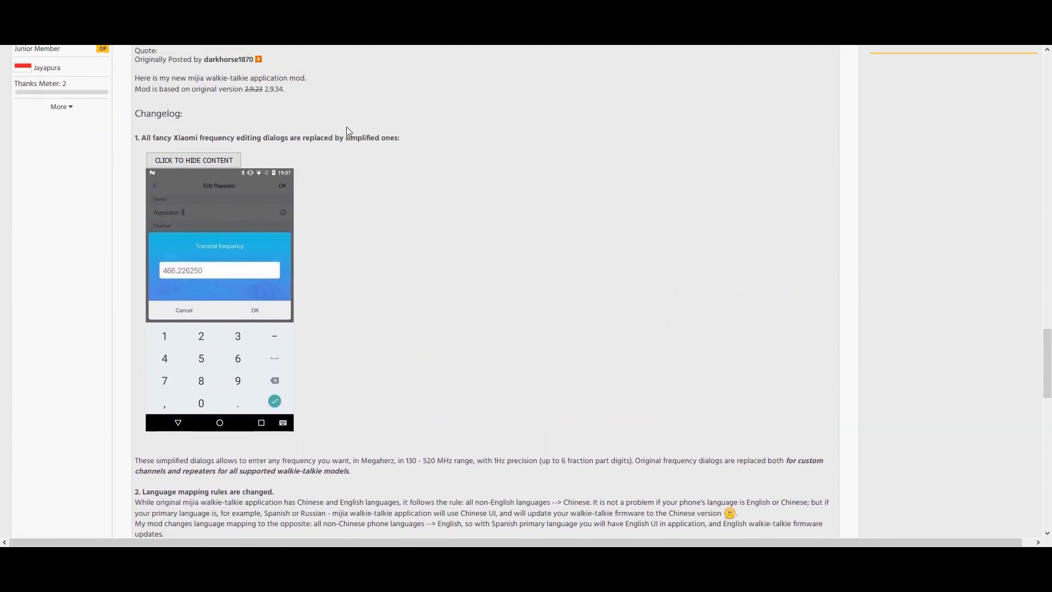
scroll(down, 3)
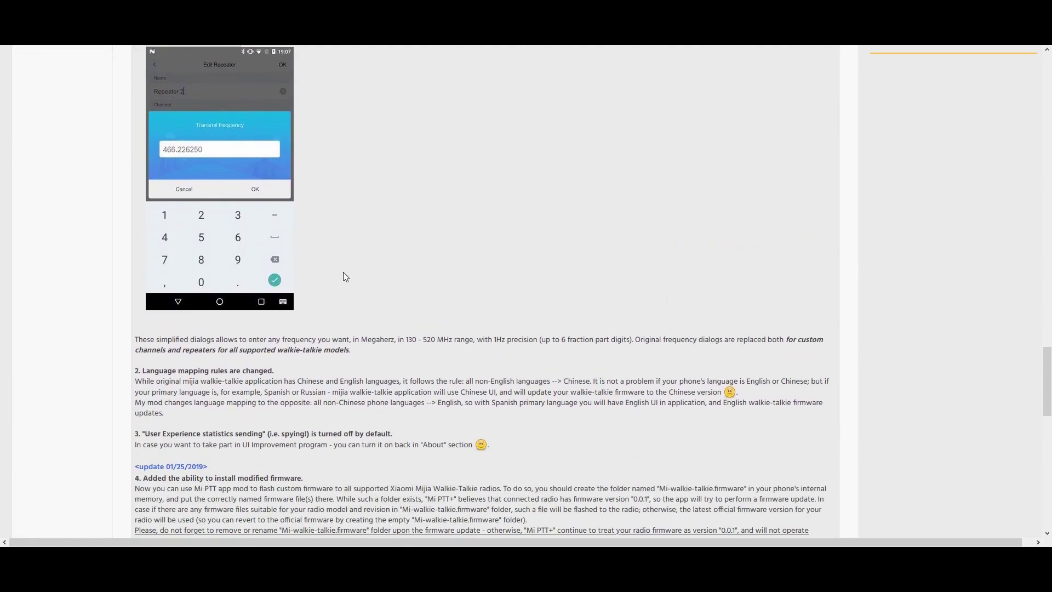
scroll(down, 3)
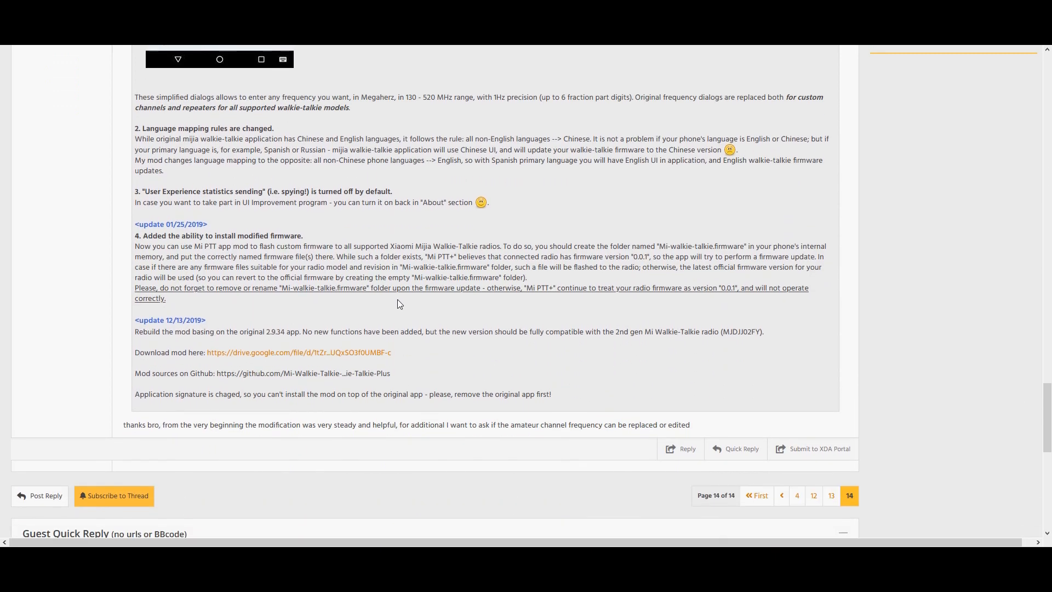
mouse_move(325, 352)
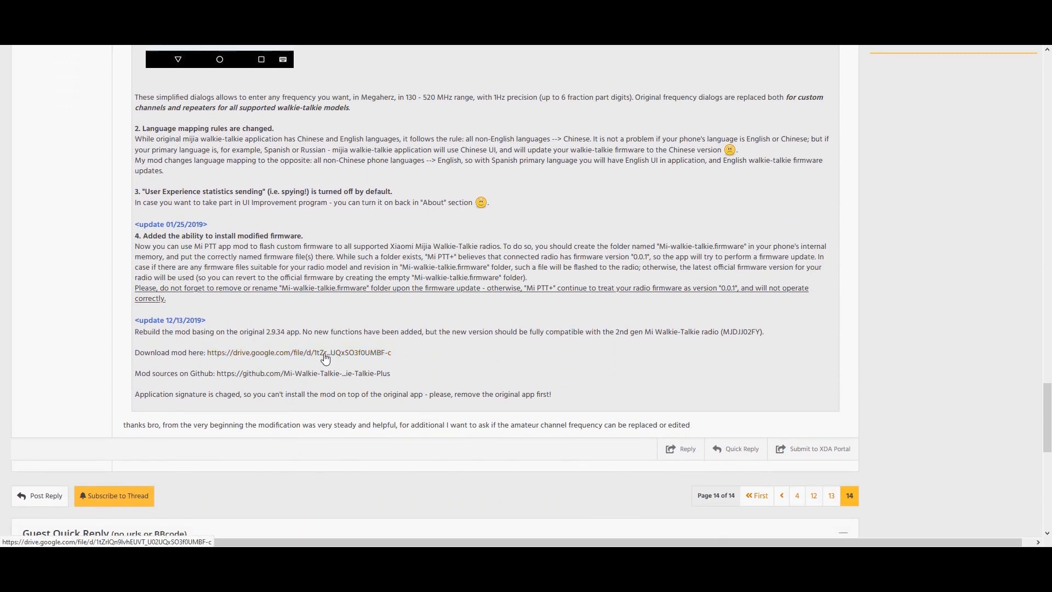